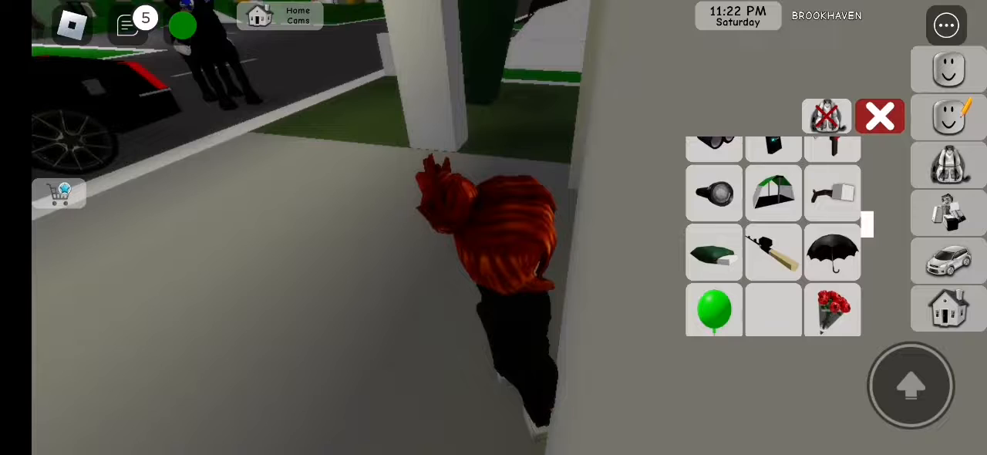
Dismiss the accessories panel before spawning and riding the black horse
click(880, 116)
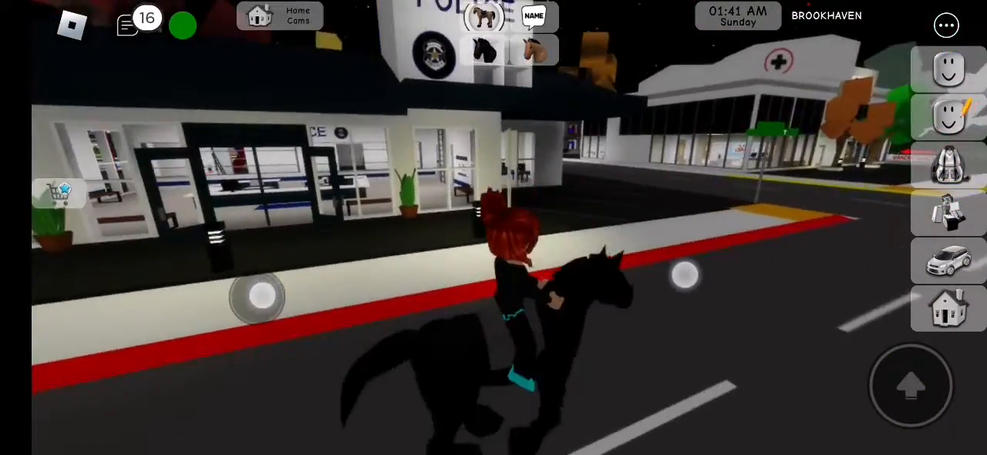
Name the black horse 'lola' and close the Horse Name panel
click(534, 18)
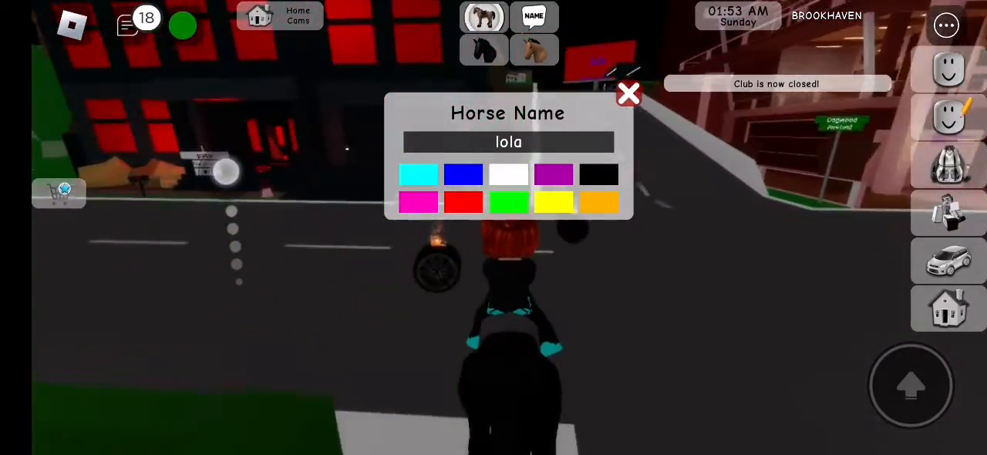
click(630, 94)
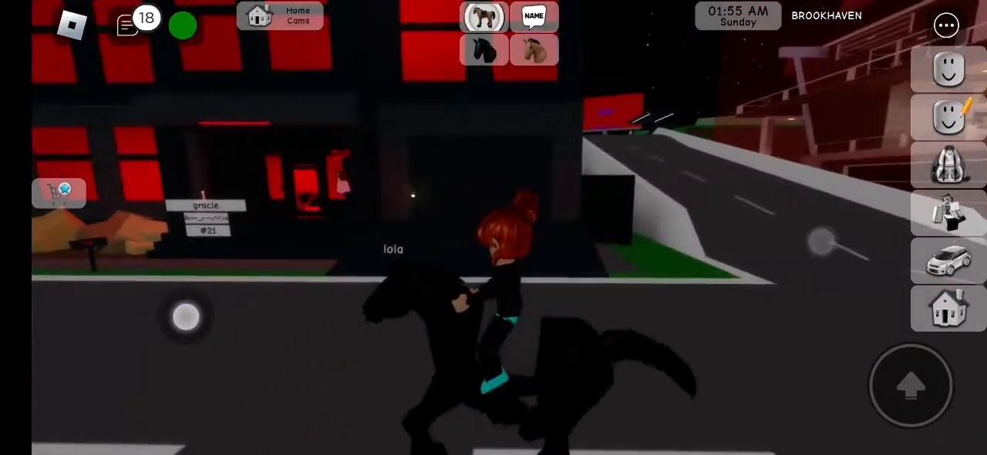